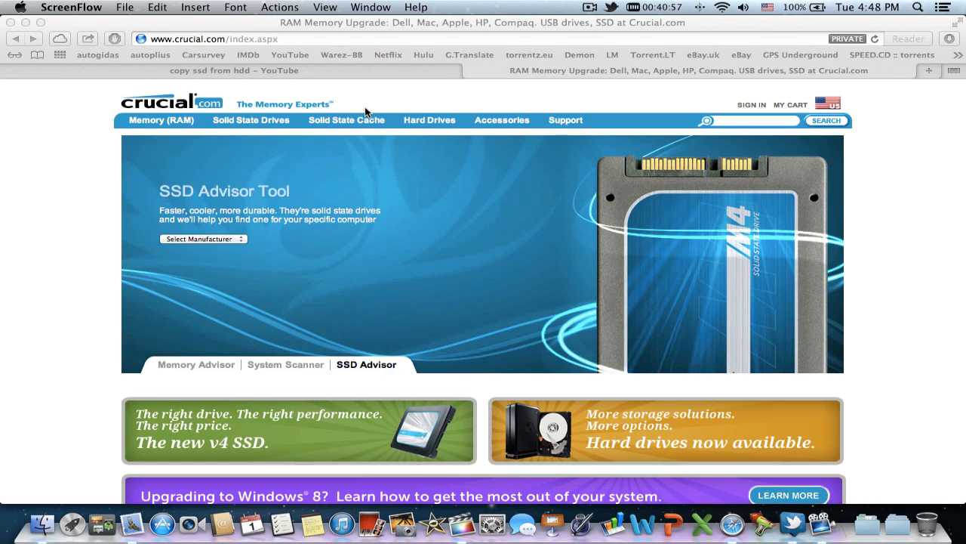
- Navigate from Solid State Drives to Crucial's Firmware and Downloads page
click(196, 364)
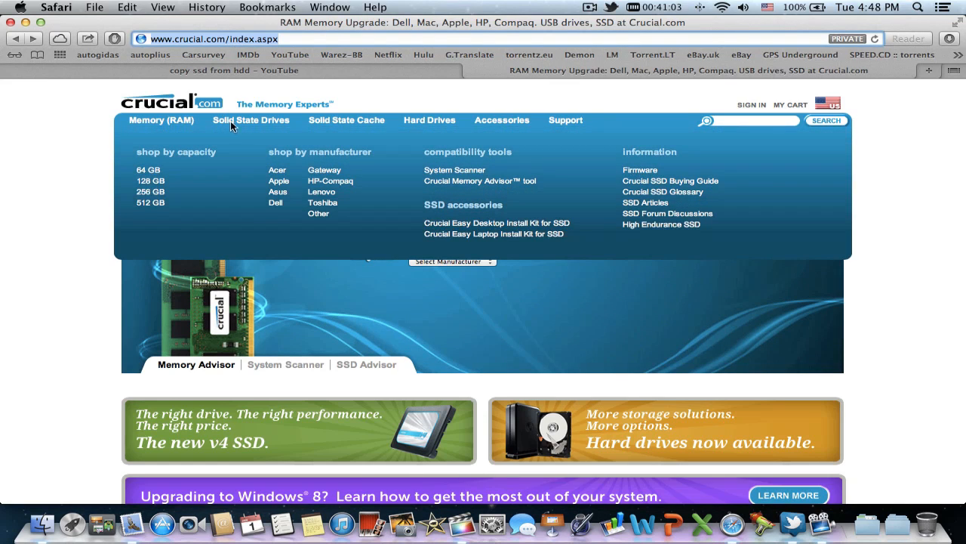
mouse_move(254, 127)
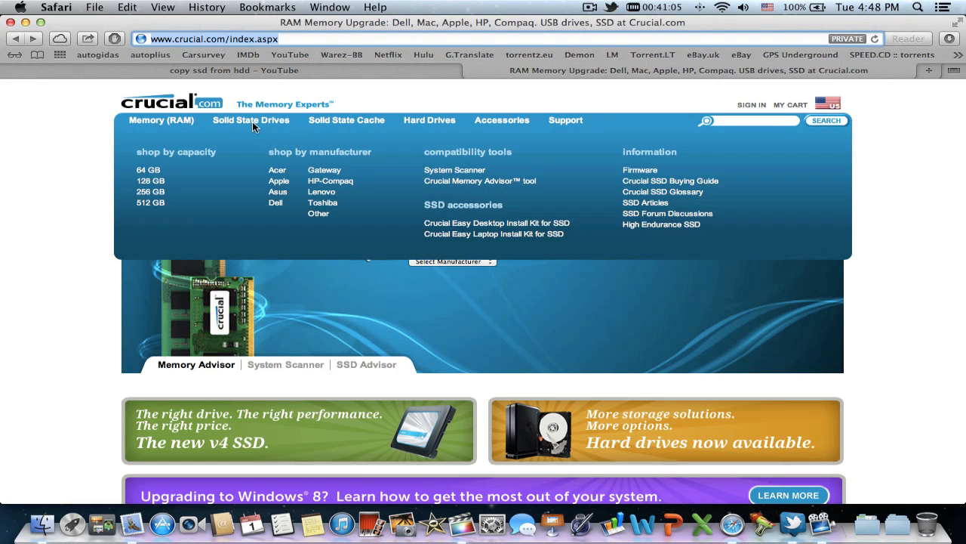
mouse_move(317, 163)
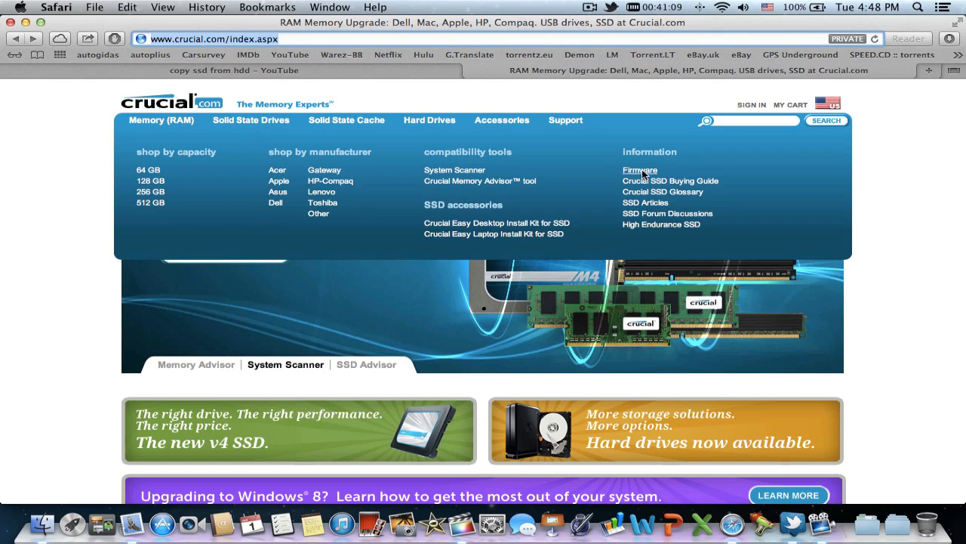
click(640, 169)
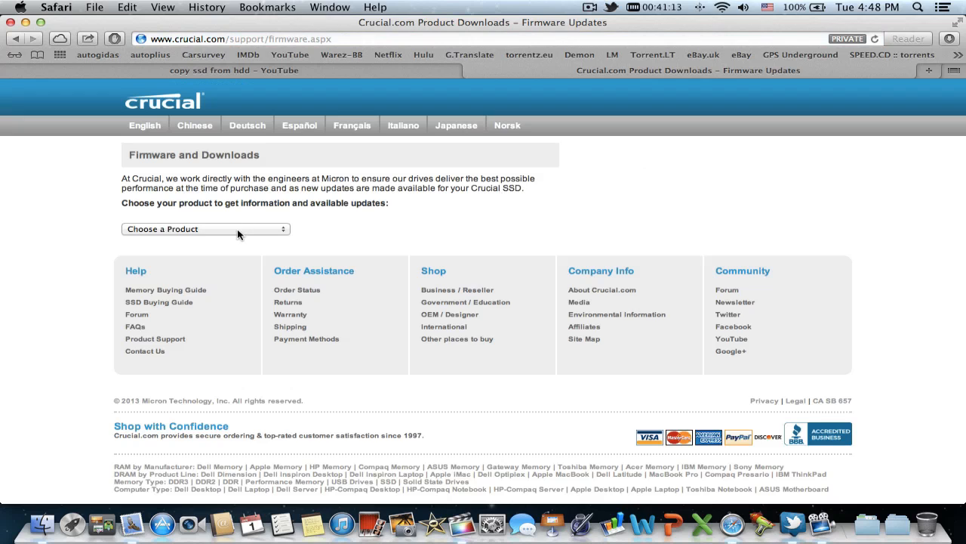
- Select Crucial m4 2.5-inch SSD and download its 040H manual boot file for Windows and Mac
click(206, 230)
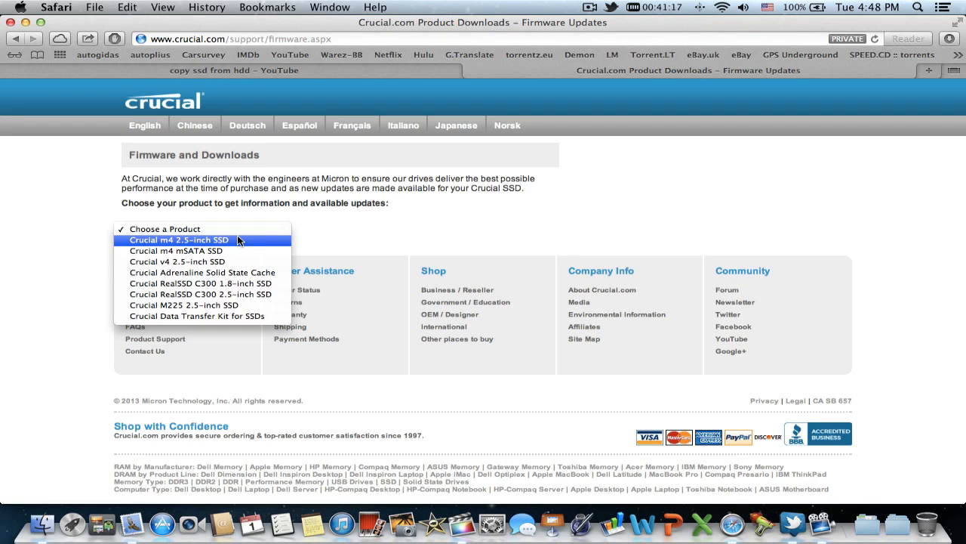
mouse_move(235, 241)
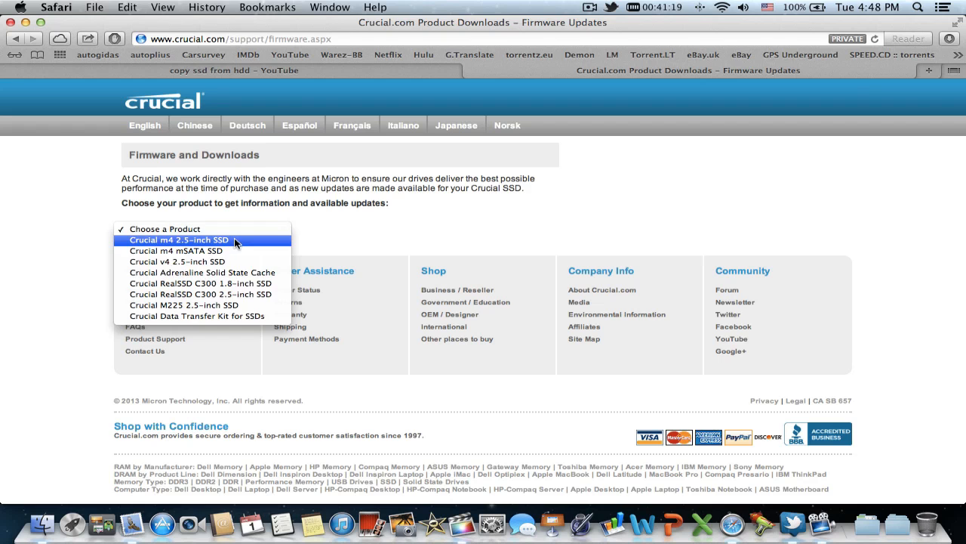
click(187, 238)
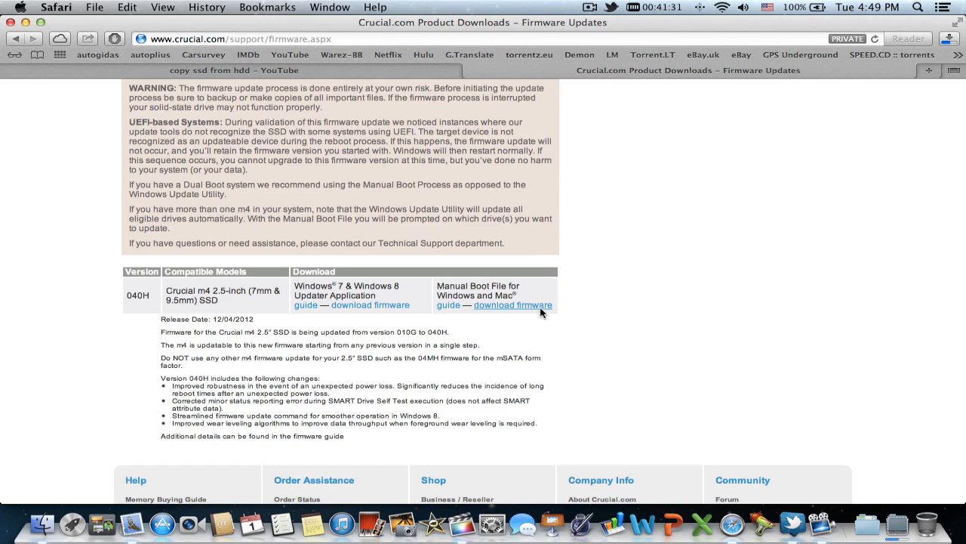
click(513, 305)
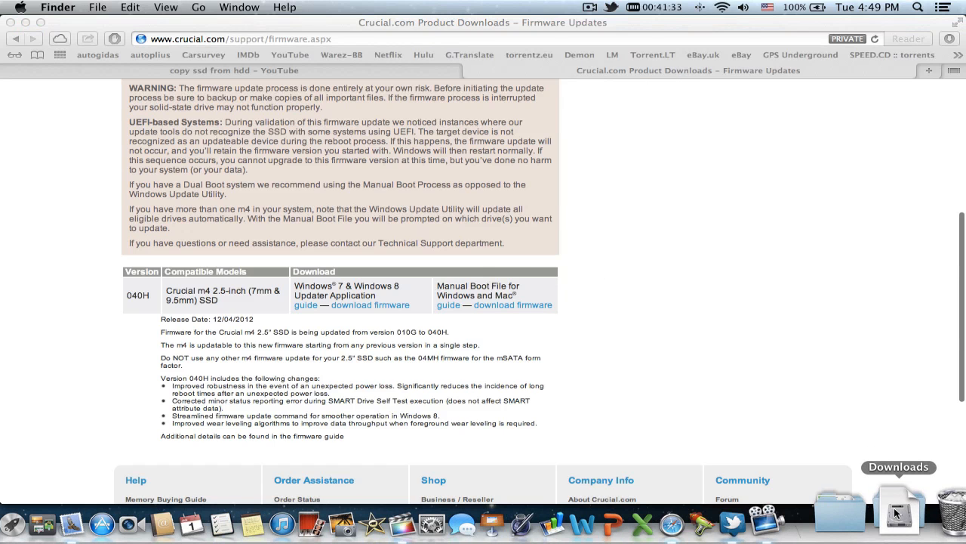
- Open crucial-c400.040H.04.00.iso from Downloads with Disk Utility via Open With
click(897, 511)
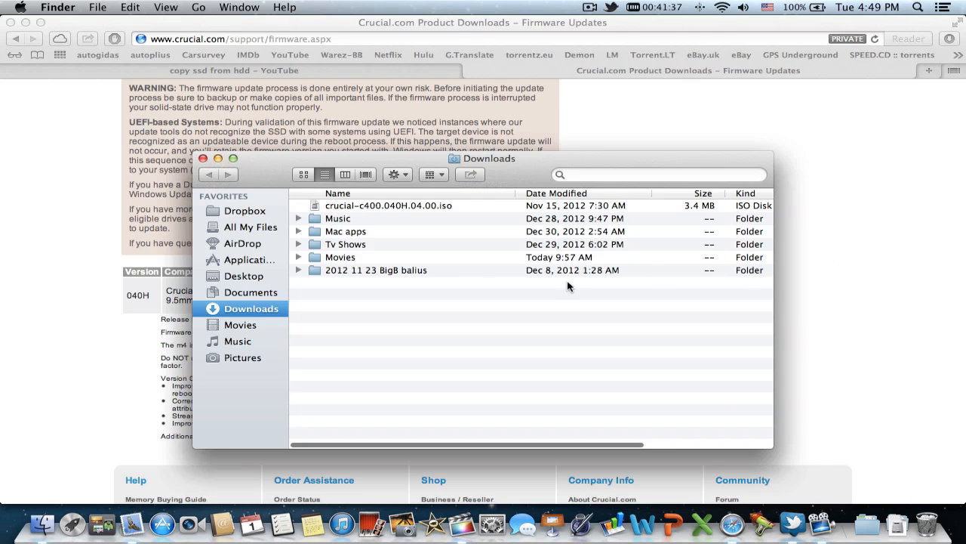
click(390, 205)
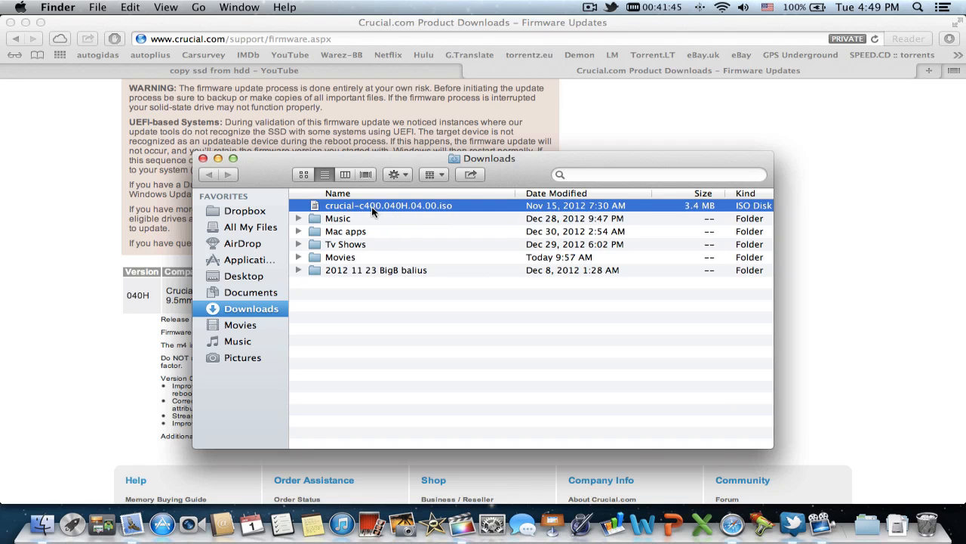
right_click(388, 205)
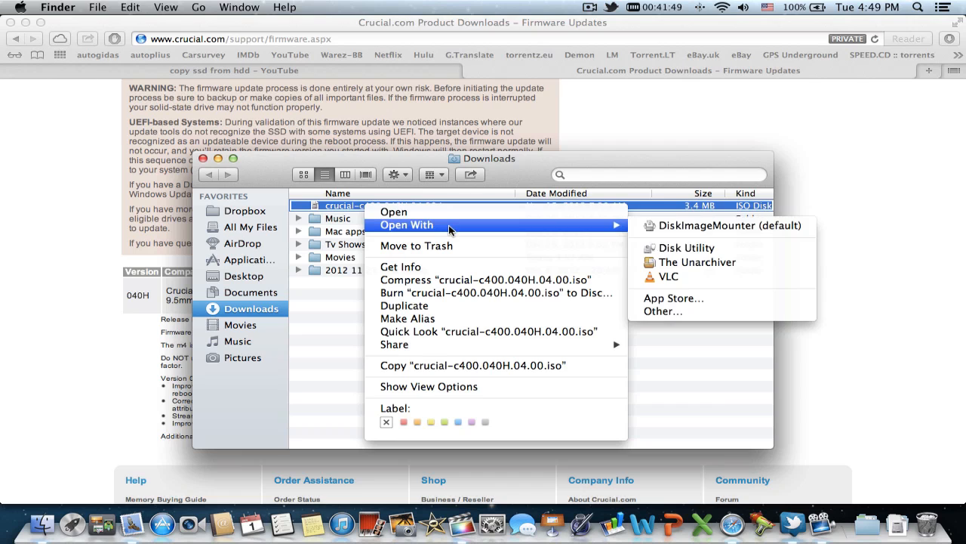
mouse_move(685, 247)
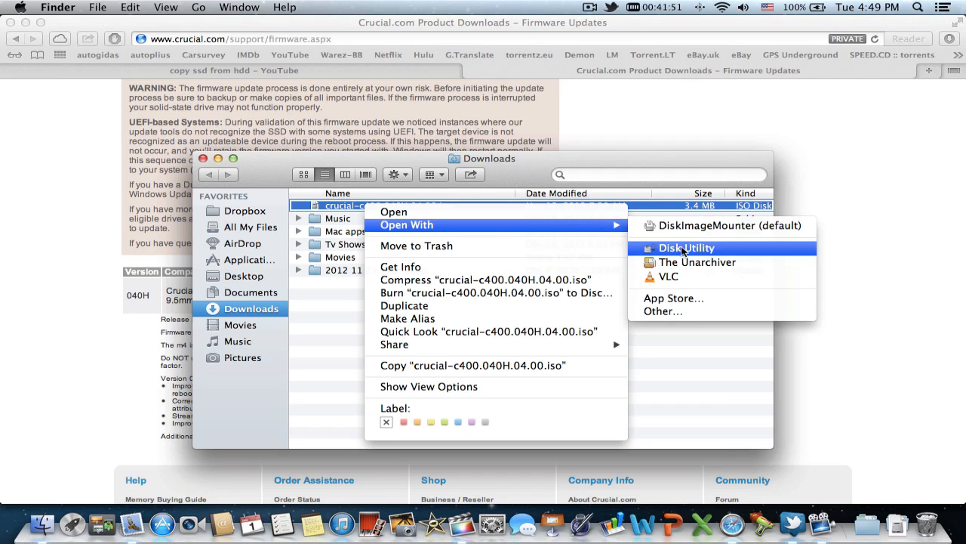
click(686, 248)
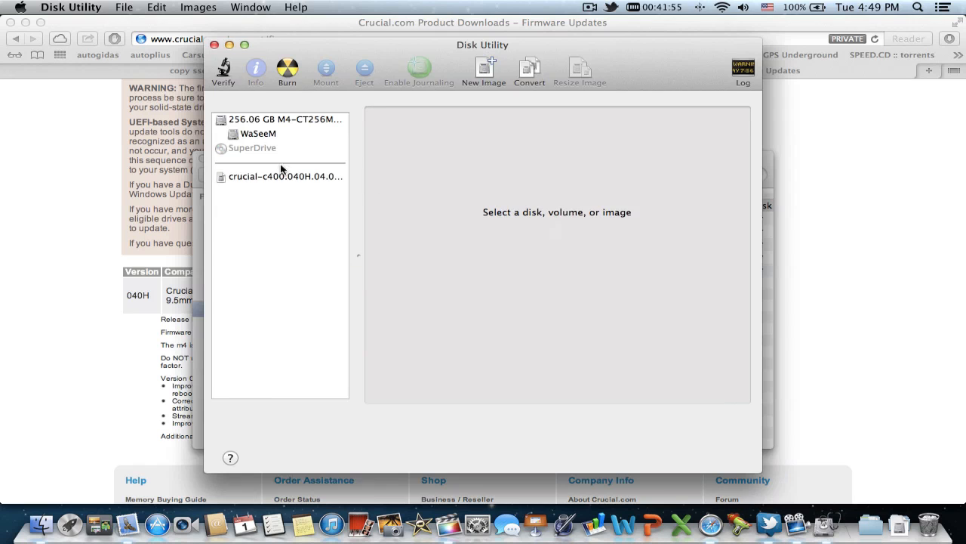
- Select the crucial-c400.040H ISO, begin a burn to SuperDrive, then cancel with no disc inserted
click(285, 175)
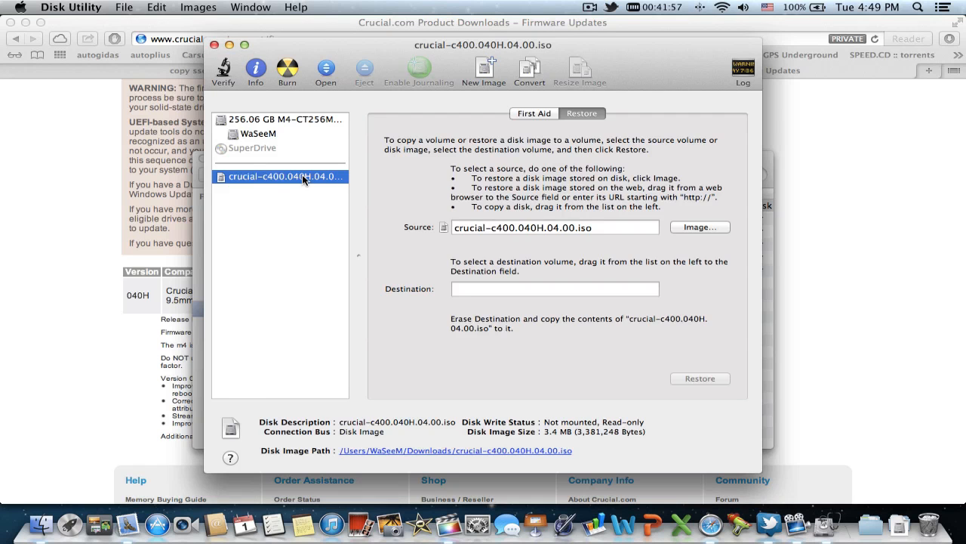
mouse_move(262, 184)
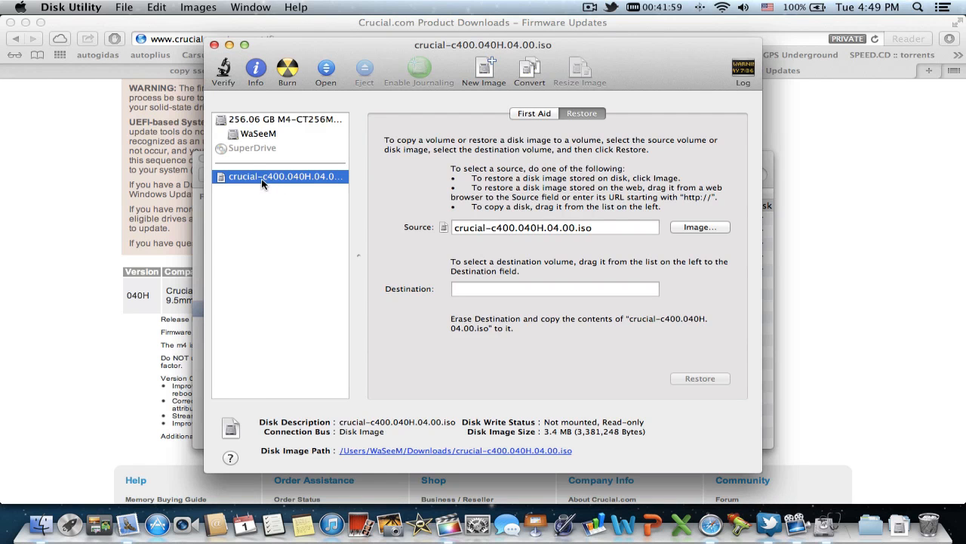
mouse_move(414, 150)
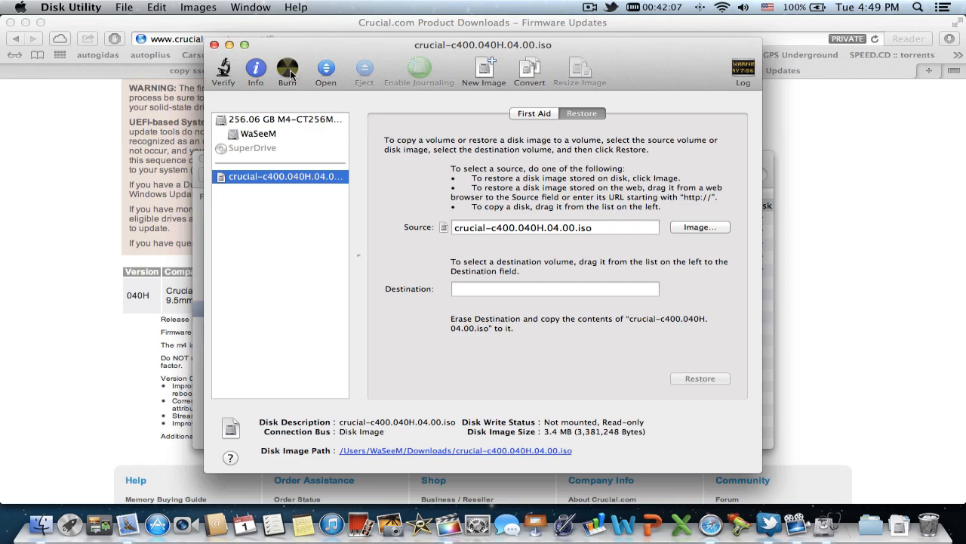
click(286, 68)
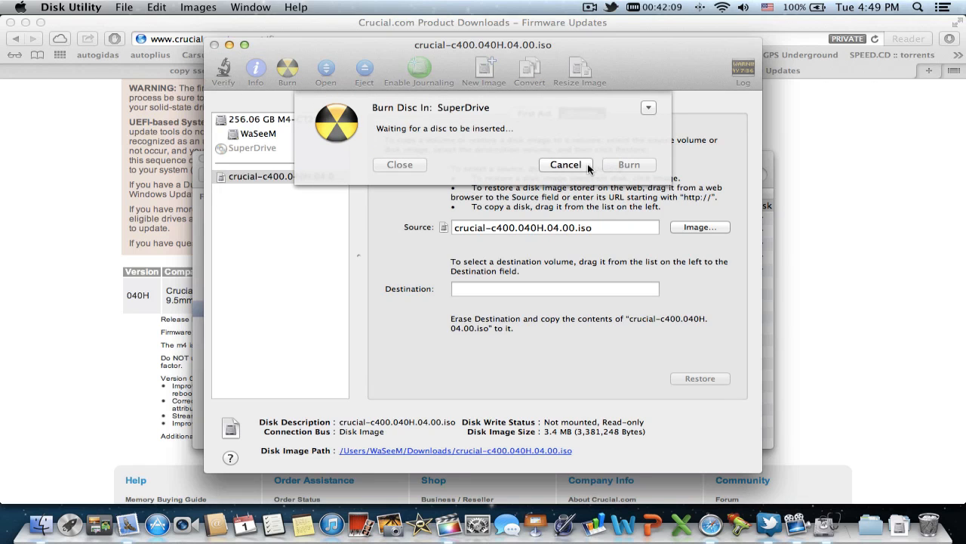
click(565, 164)
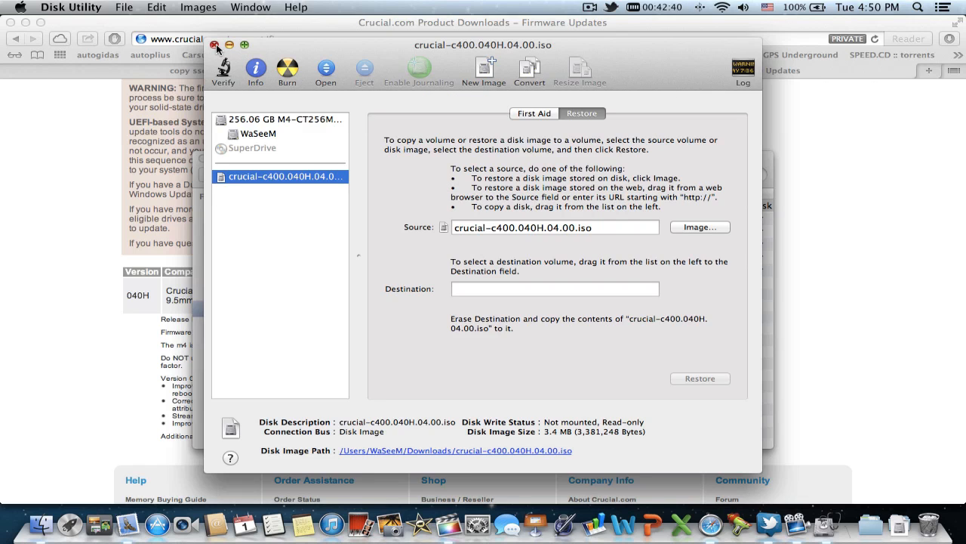